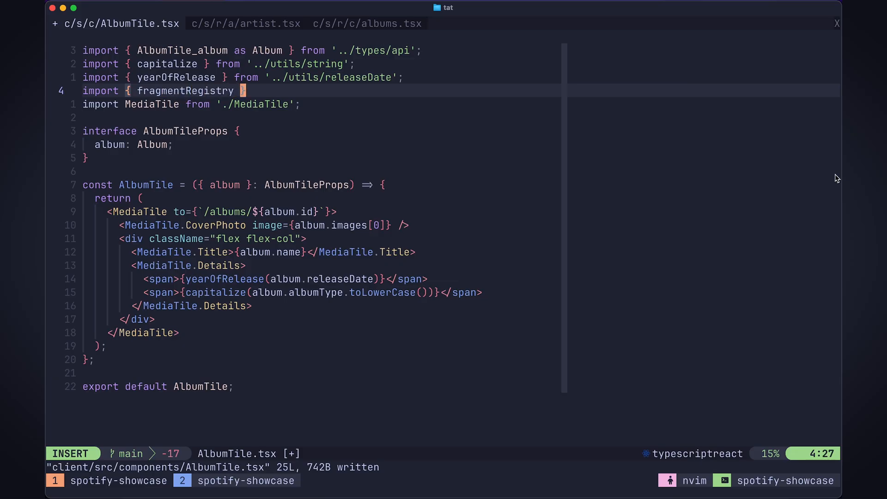
{"action": "type", "text": "} from '../apollo/fragmentRegistry"}
{"action": "type", "text": "fragmentRegistry.register(gql`"}
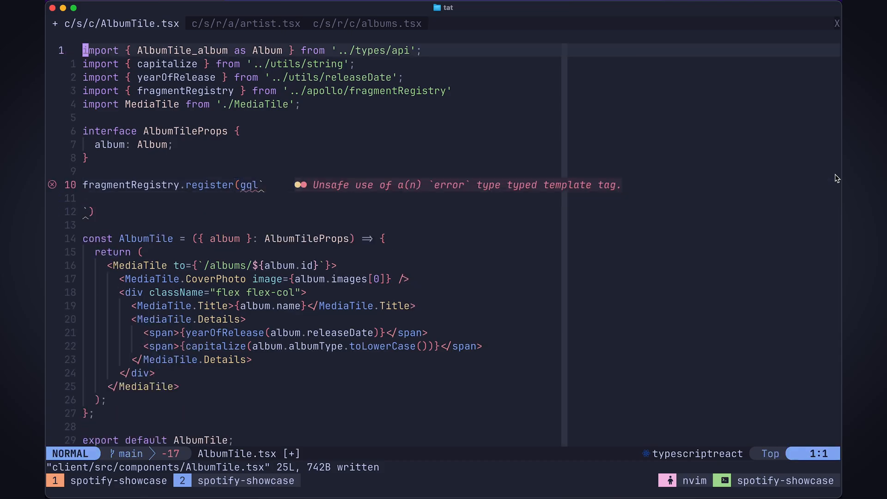
{"action": "type", "text": "import { gql } from ''"}
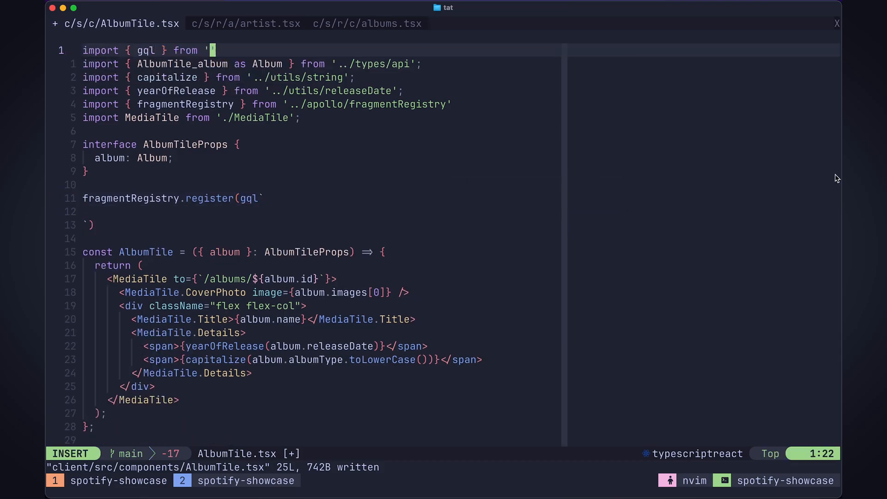
{"action": "type", "text": "@apollop/client"}
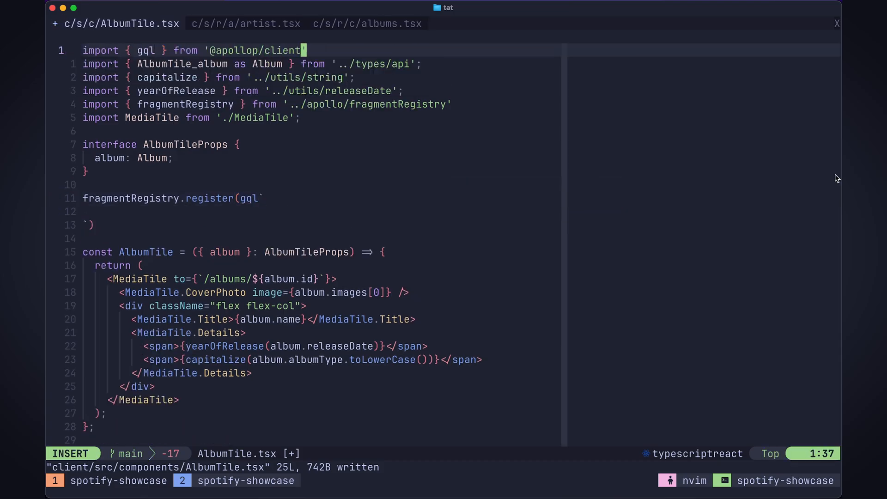
{"action": "key", "text": "Escape"}
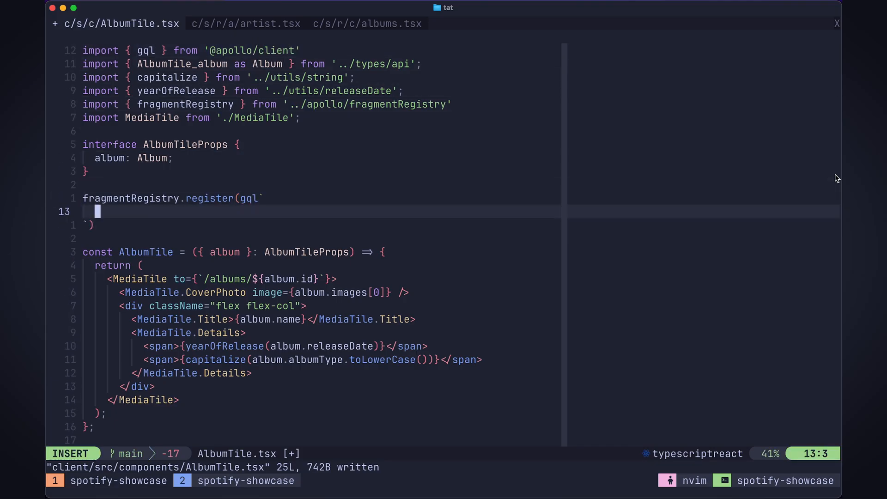
- Declare `fragment AlbumTile_album on Album` in the register template, then bring up artist.tsx
{"action": "type", "text": "fragment"}
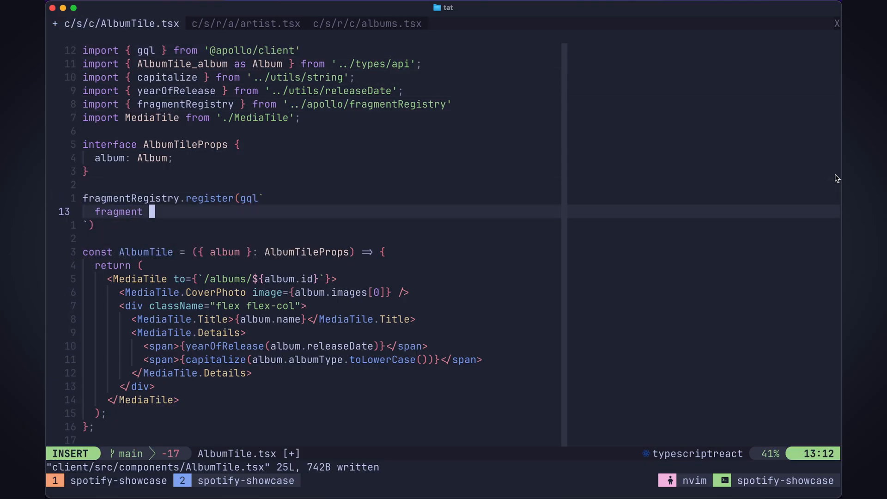
{"action": "type", "text": "AlbumTile_album"}
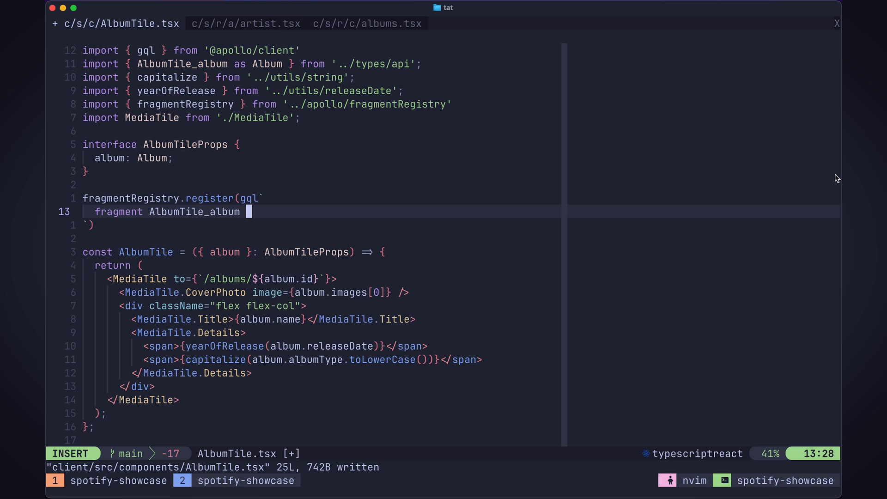
{"action": "type", "text": "on Album {"}
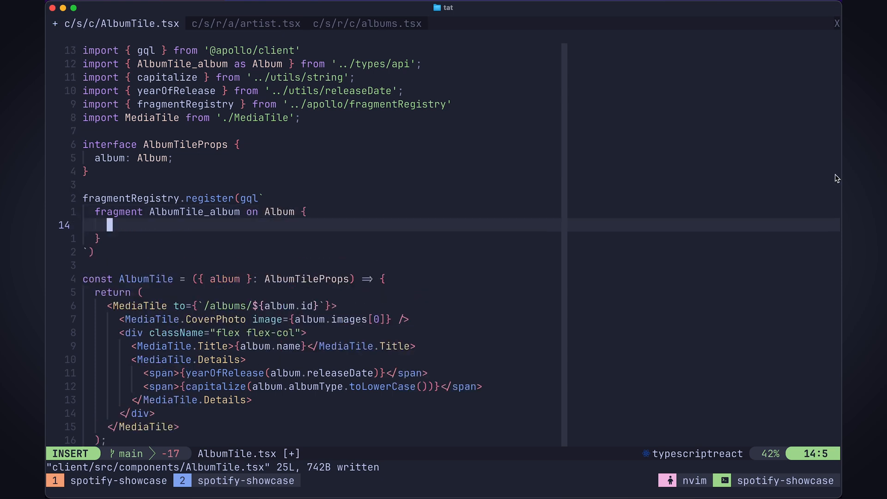
{"action": "left_click", "coordinate": [245, 23]}
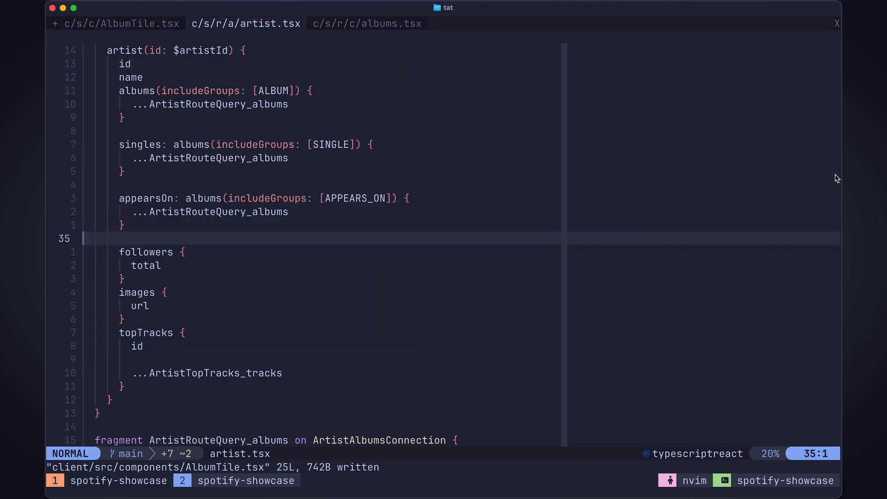
- Yank the album node fields from ArtistRouteQuery_albums in artist.tsx
{"action": "scroll", "scroll_direction": "down", "scroll_amount": 3}
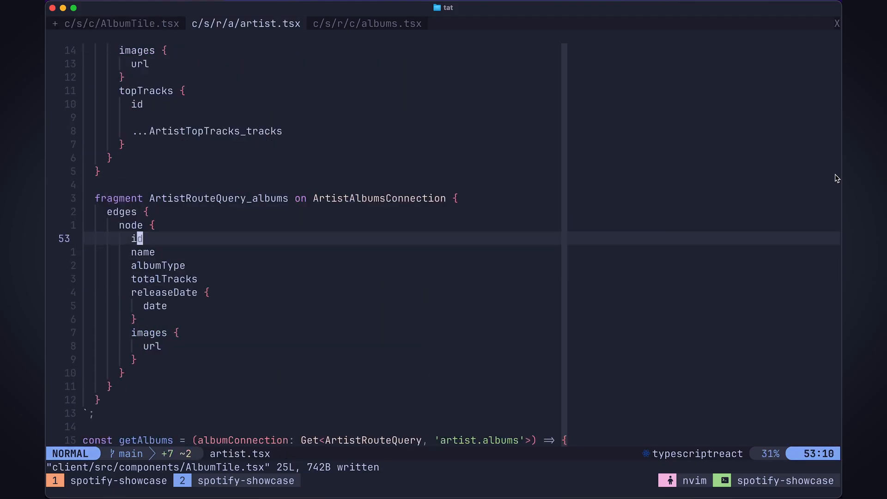
{"action": "key", "text": "j"}
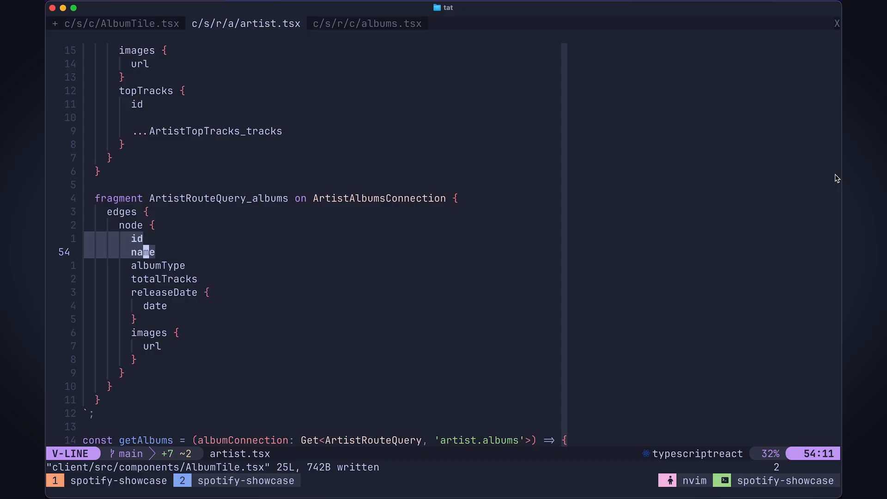
{"action": "key", "text": "y"}
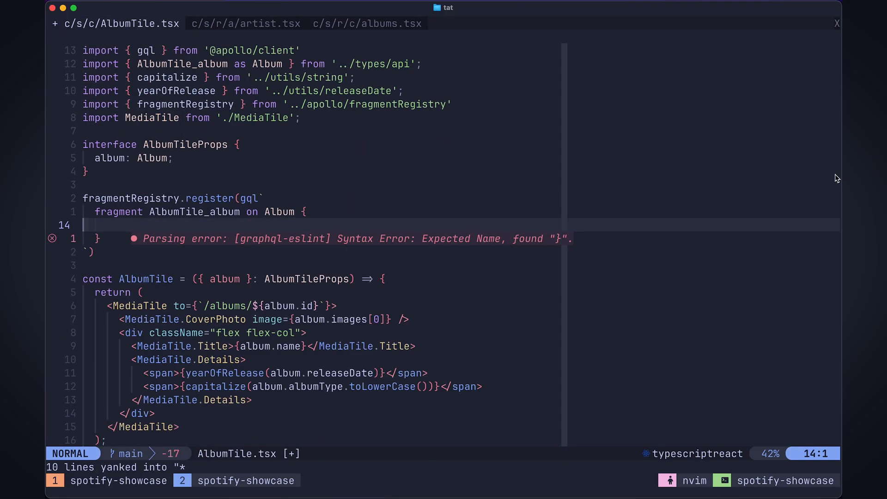
- Paste id, name, albumType, totalTracks, releaseDate and images into the AlbumTile_album fragment
{"action": "key", "text": "p"}
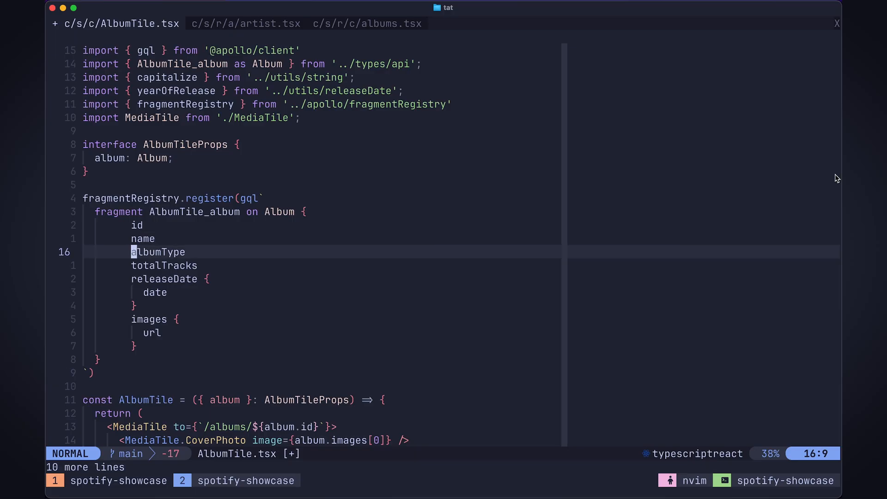
{"action": "scroll", "scroll_direction": "down", "scroll_amount": 3}
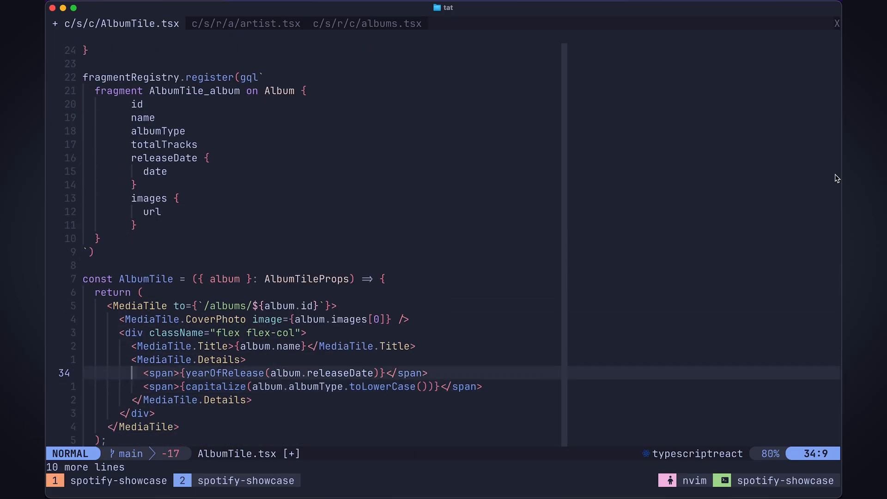